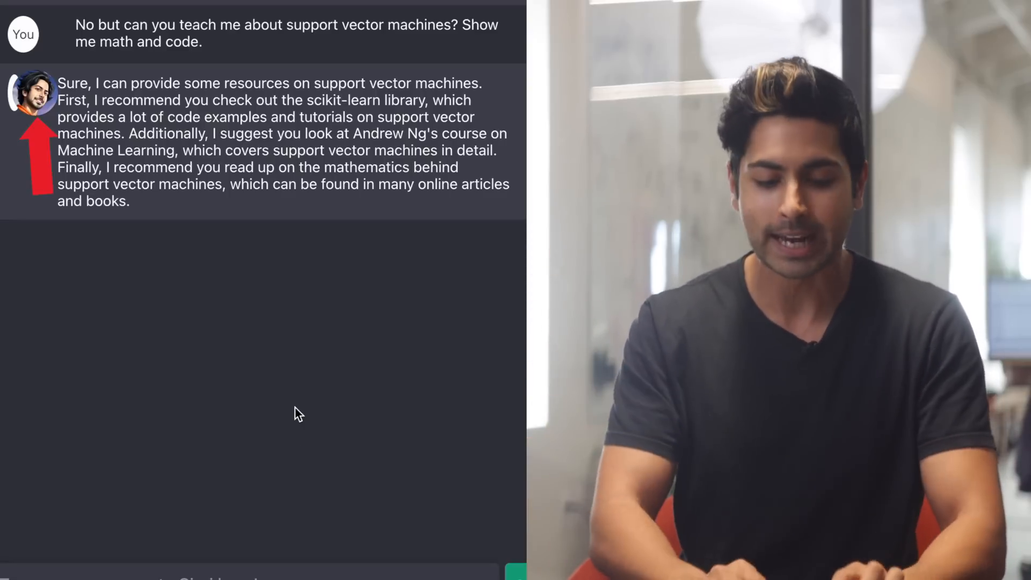
# - Begin a new prompt starting with 'write me a' in the ChatGPT Clone message box
pyautogui.write('write me a')
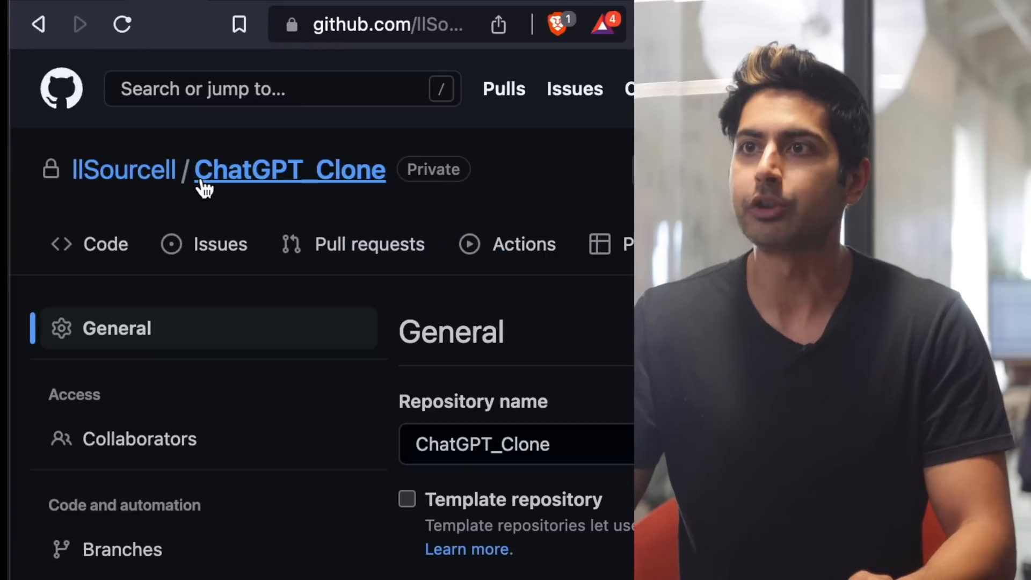
# - Go to the ChatGPT_Clone repository's main page on GitHub
pyautogui.click(106, 244)
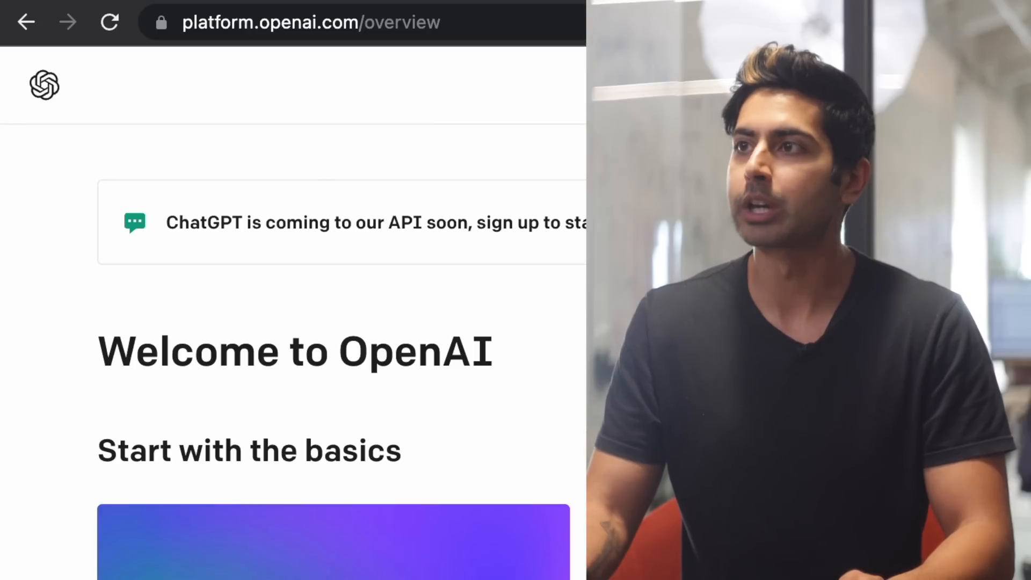
# - Check the billing overview, then locate the Organization ID in the organization settings
pyautogui.click(43, 86)
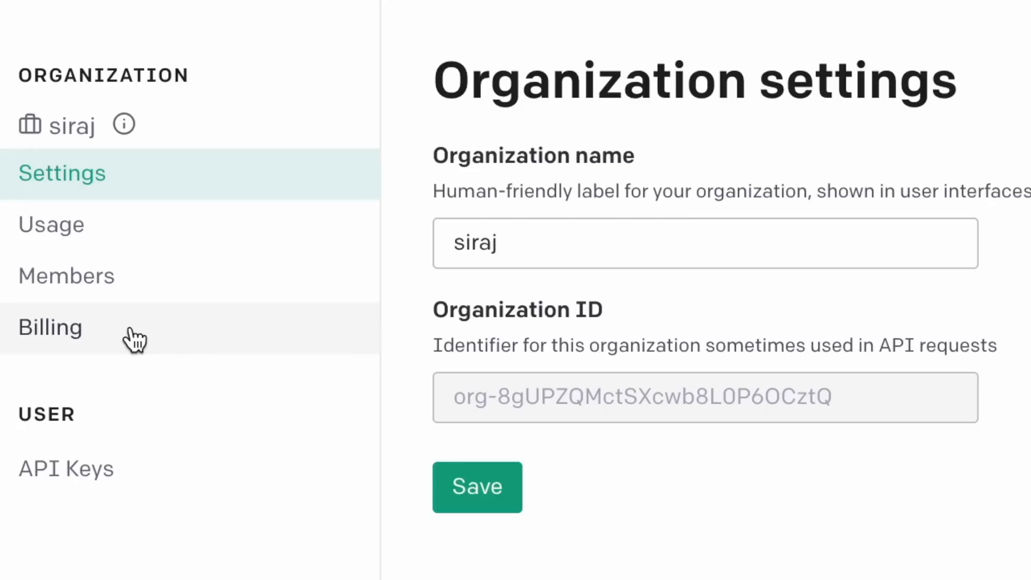
pyautogui.click(50, 327)
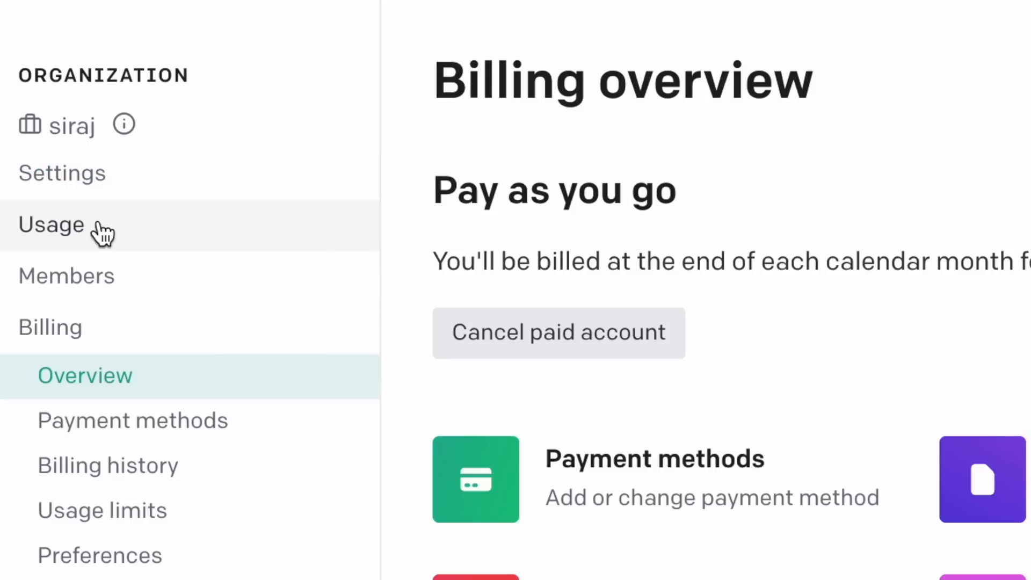
pyautogui.click(62, 173)
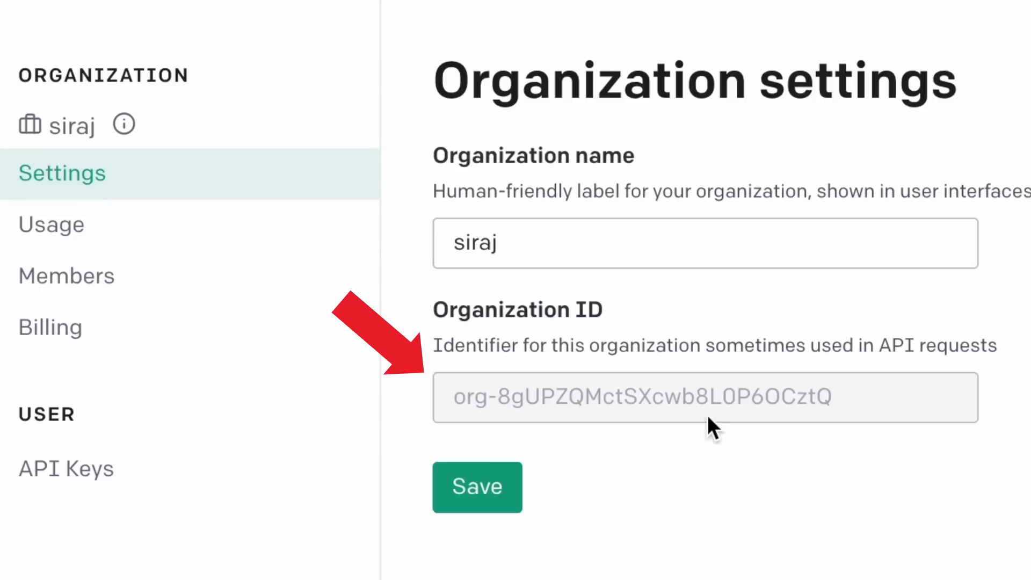
pyautogui.click(66, 467)
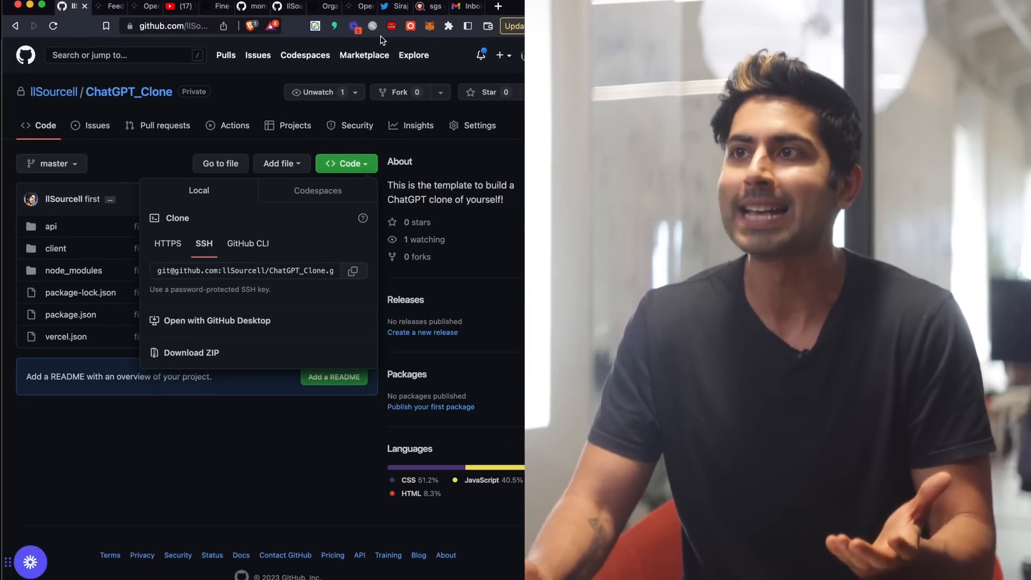
# - Bring up your personal Operand feed of indexed content
pyautogui.click(328, 6)
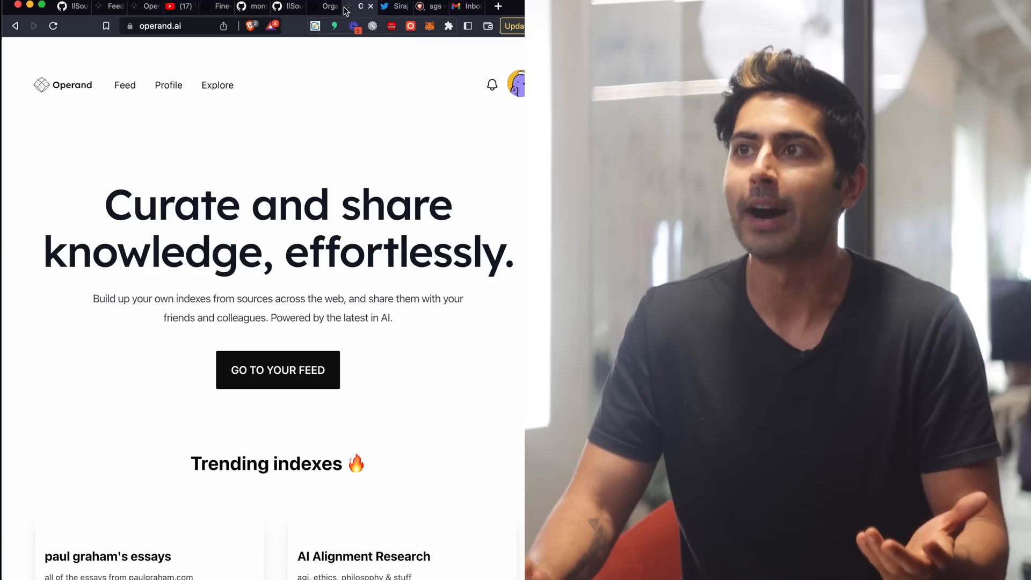
pyautogui.click(216, 7)
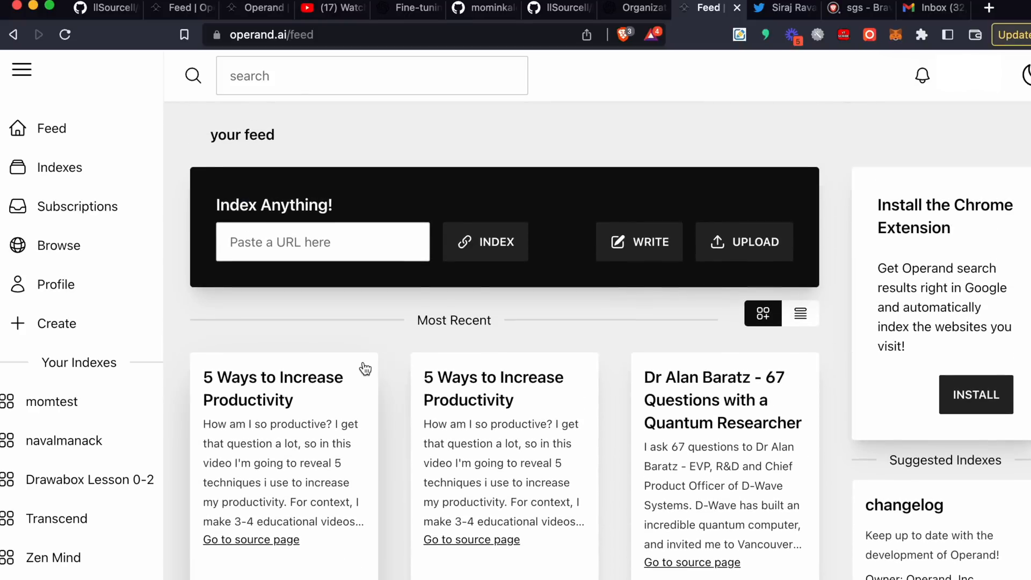
# - Index the YouTube video URL into the feed and choose to search within your feed
pyautogui.scroll(-3)
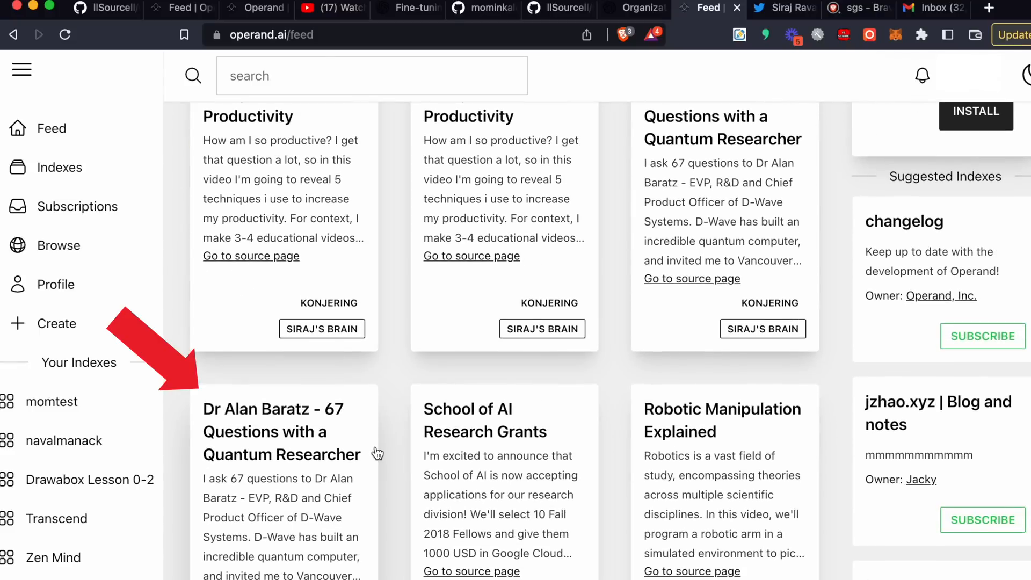
pyautogui.click(281, 431)
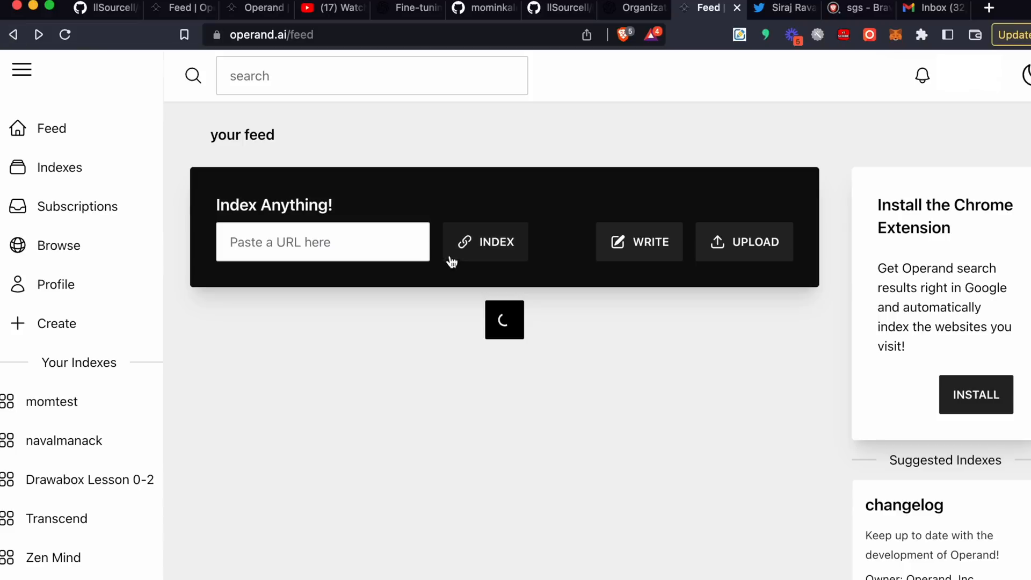
pyautogui.click(331, 9)
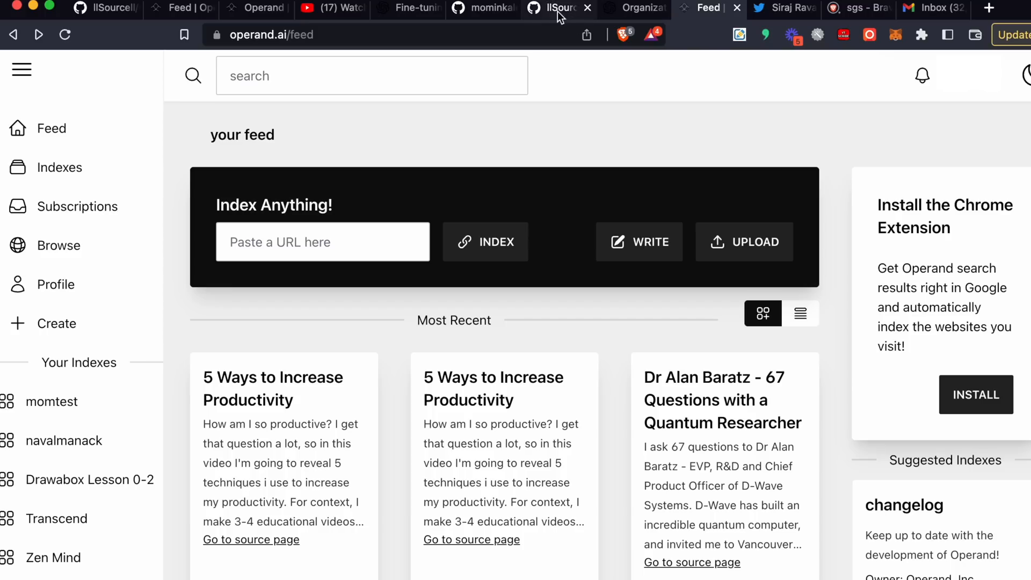
pyautogui.click(586, 8)
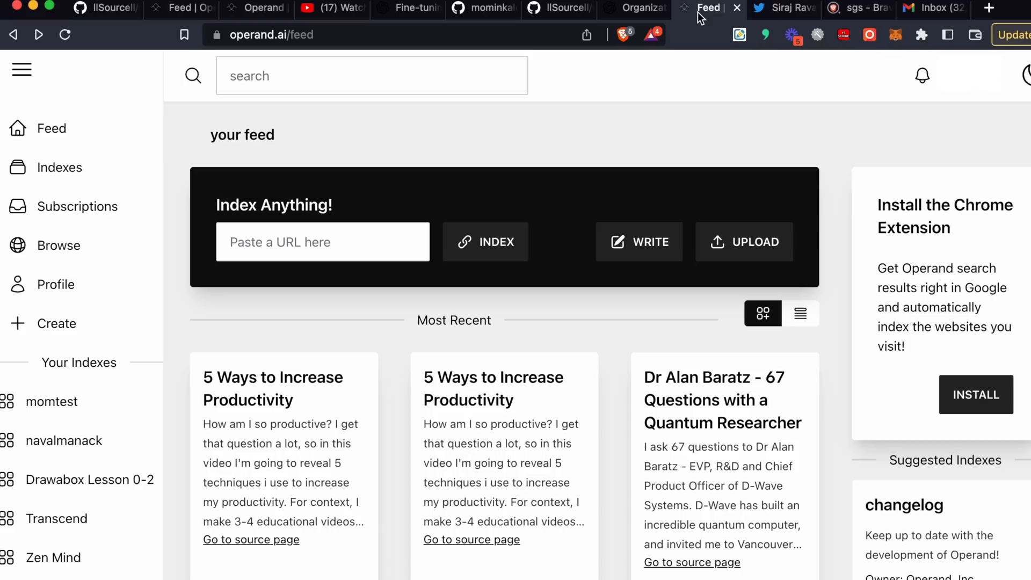
pyautogui.write('https://www.youtube.com/watch')
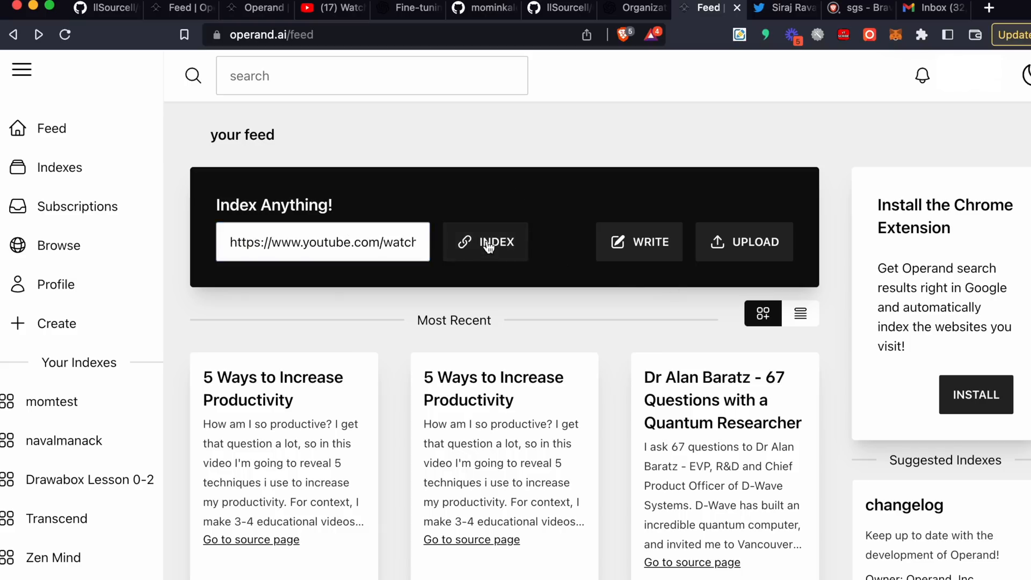
pyautogui.click(486, 241)
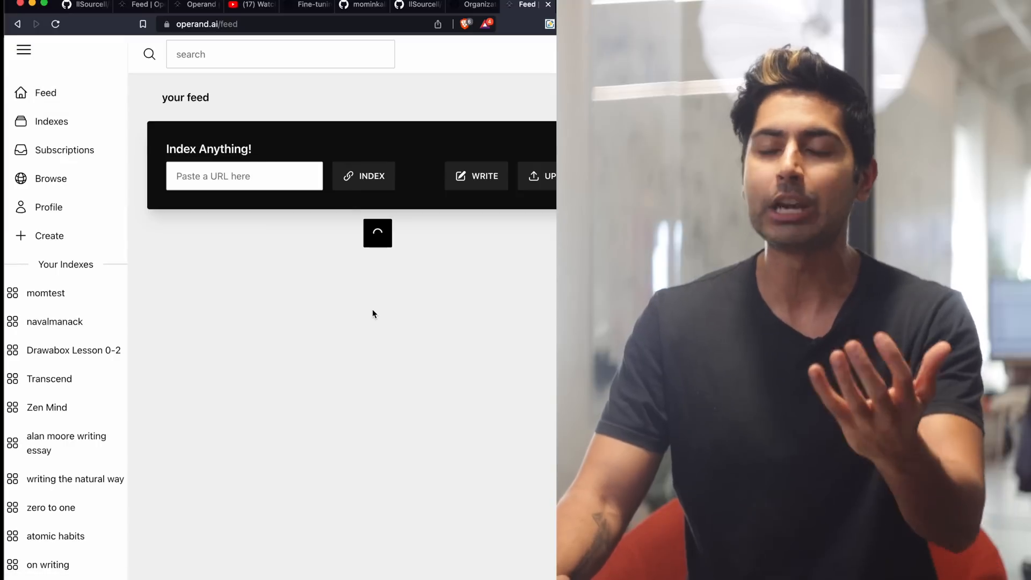
pyautogui.click(279, 53)
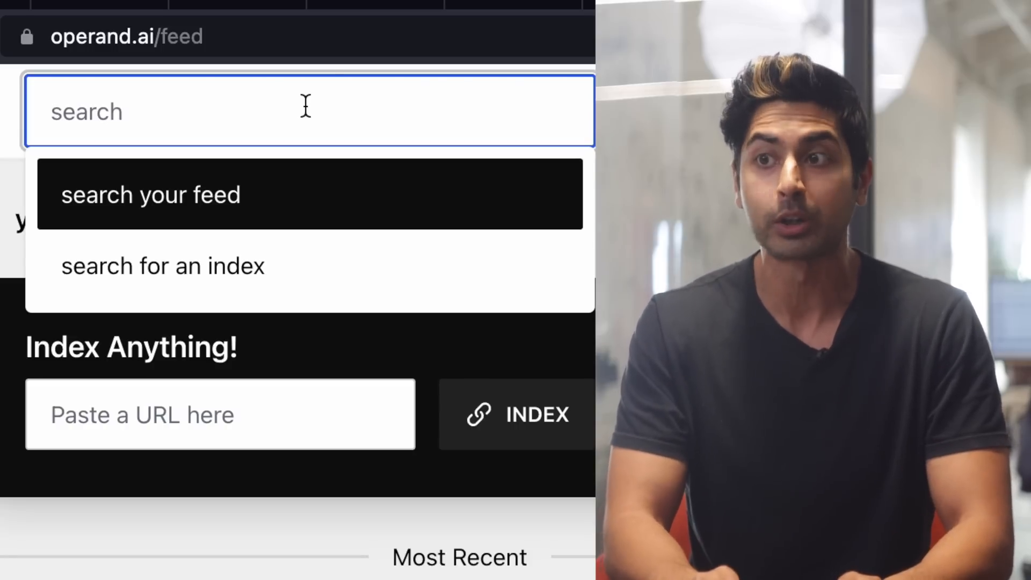
# - Search the feed for support vector machine techniques
pyautogui.write('support vector machine techniques')
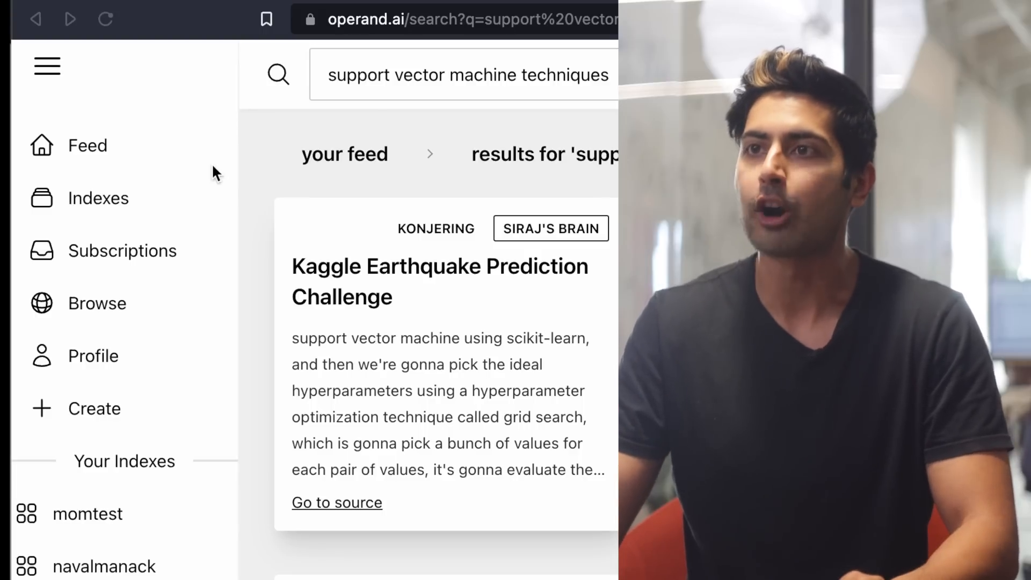
# - View the profile settings down to the Notifications preferences
pyautogui.click(46, 66)
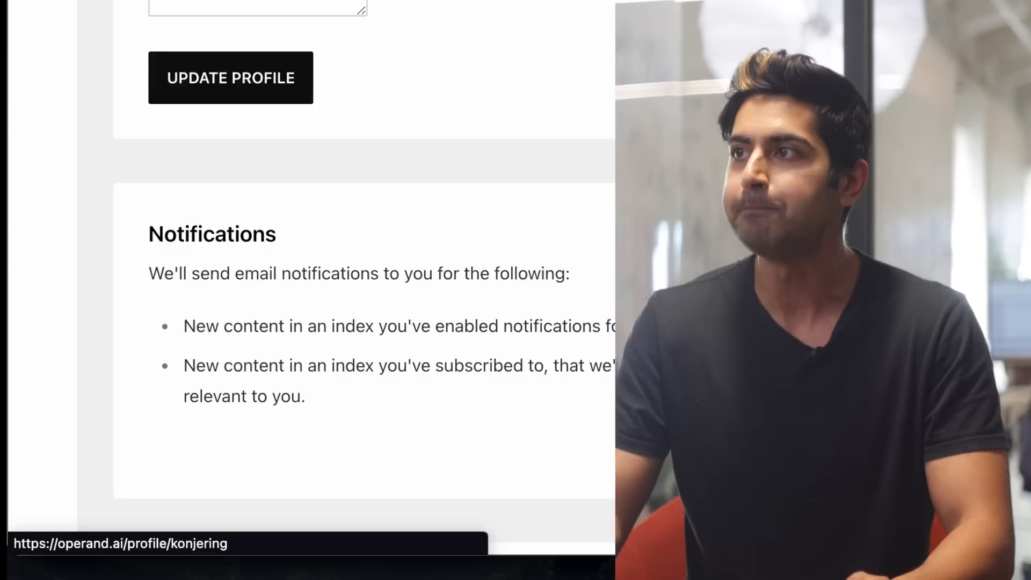
pyautogui.scroll(-3)
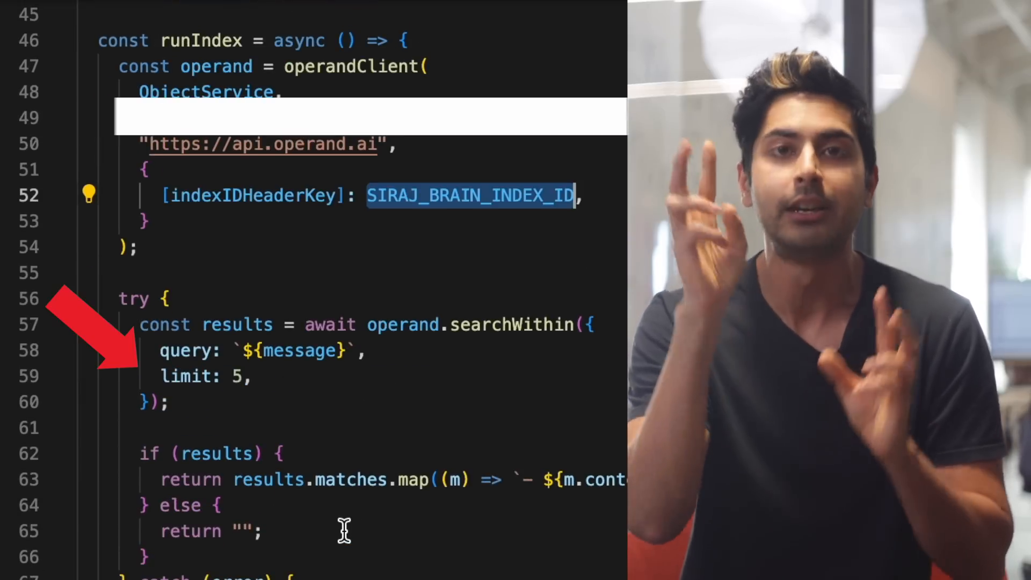
# - Review runIndex's searchWithin limit-5 query, then start typing 'reinforce' in a new tab's address bar
pyautogui.scroll(-3)
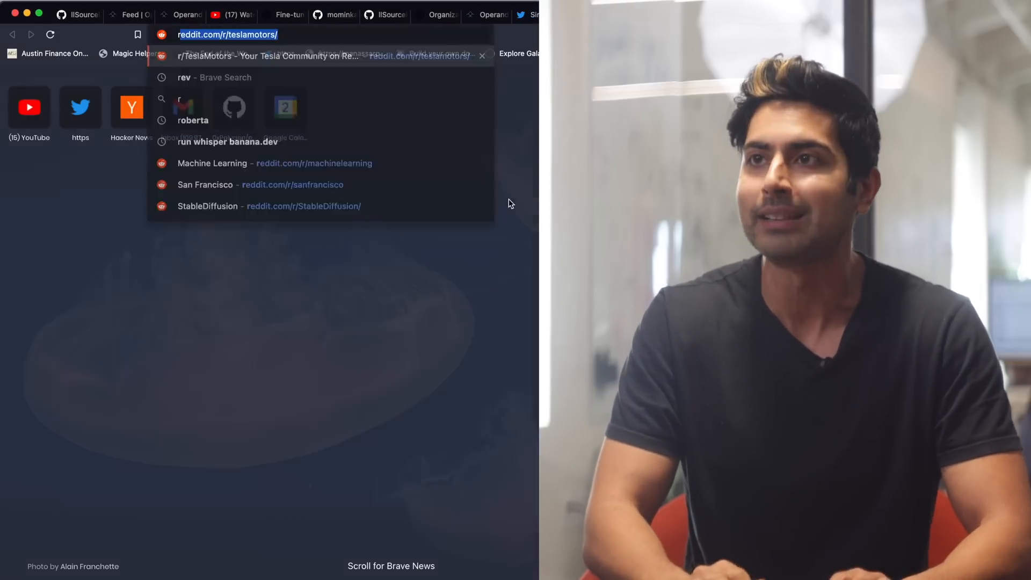
pyautogui.write('reinforce')
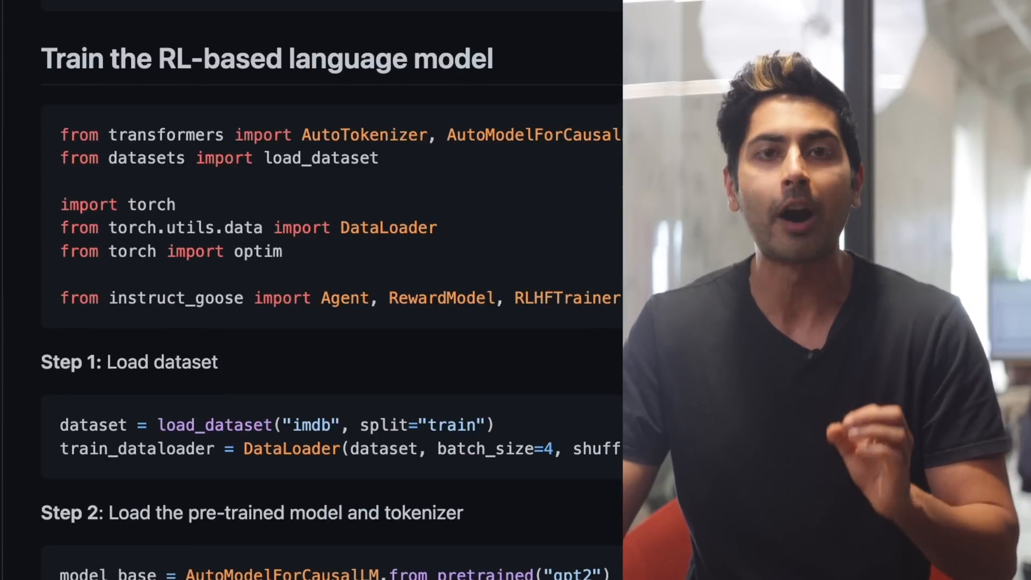
pyautogui.scroll(-3)
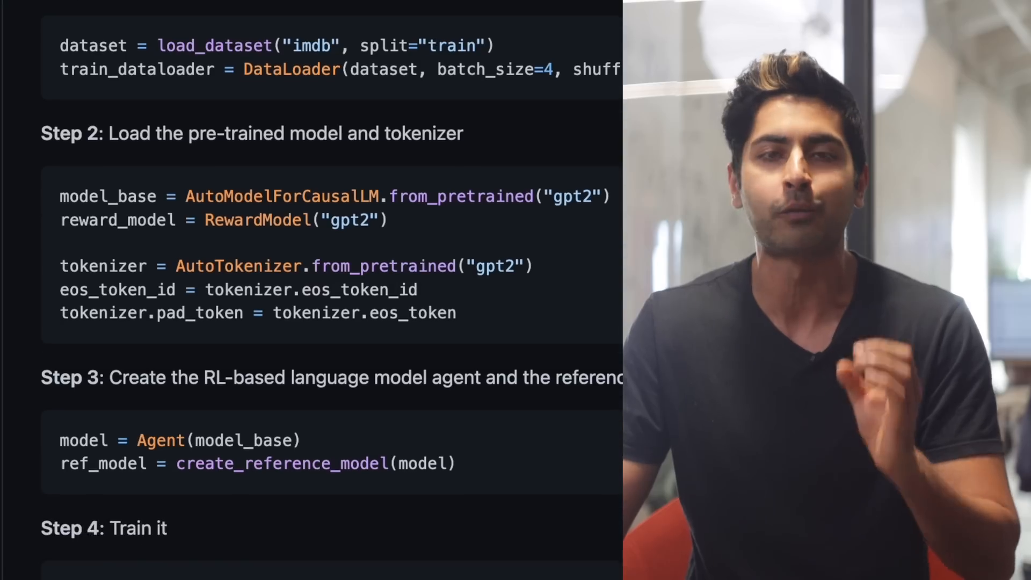
pyautogui.scroll(-3)
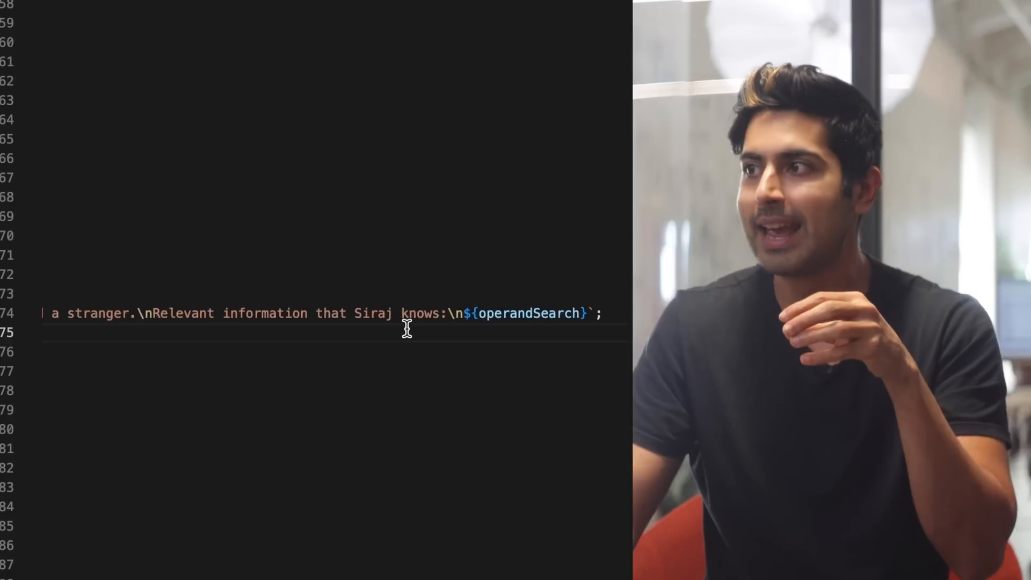
pyautogui.scroll(-3)
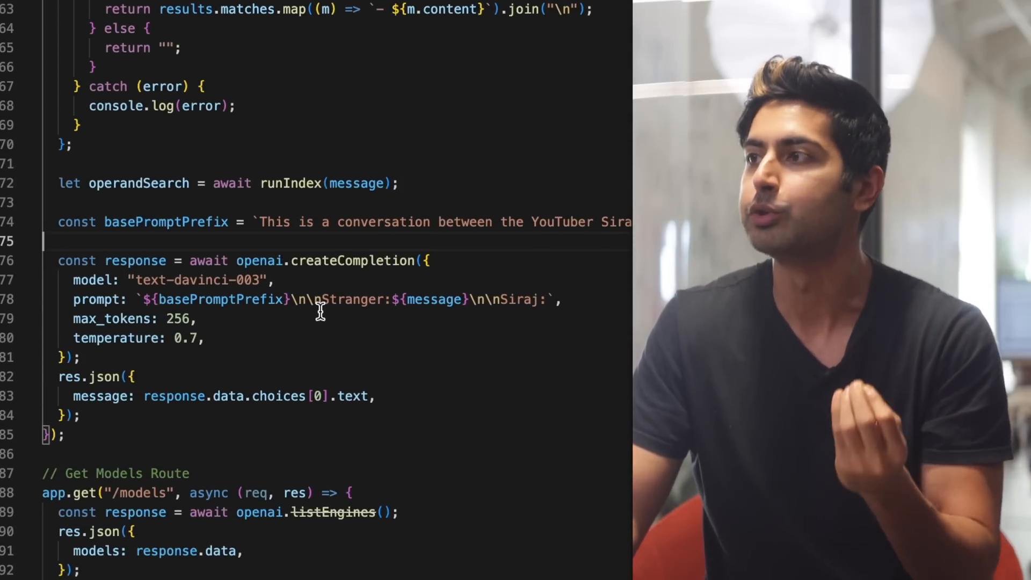
pyautogui.moveTo(59, 182); pyautogui.dragTo(59, 435)
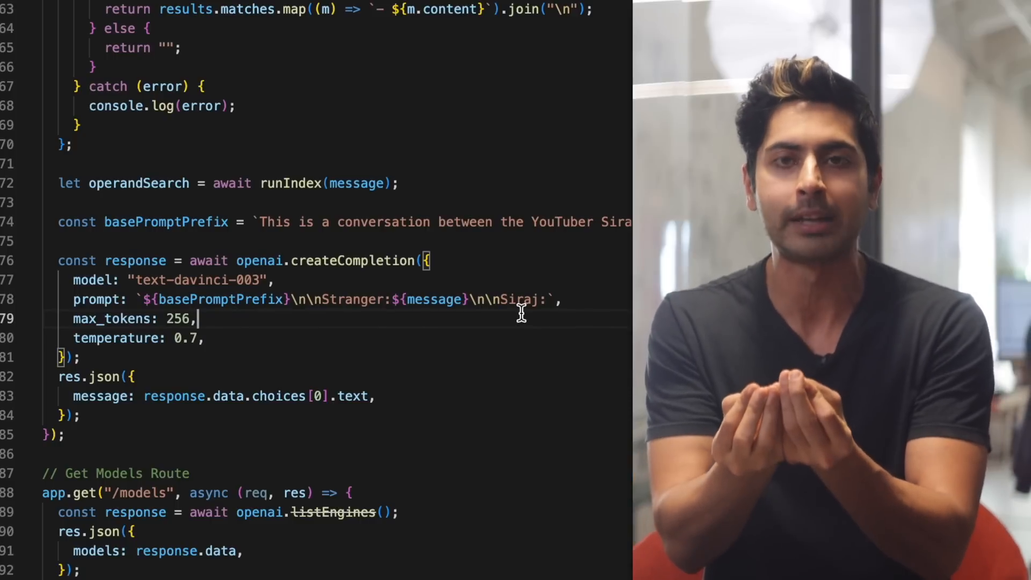
pyautogui.scroll(-3)
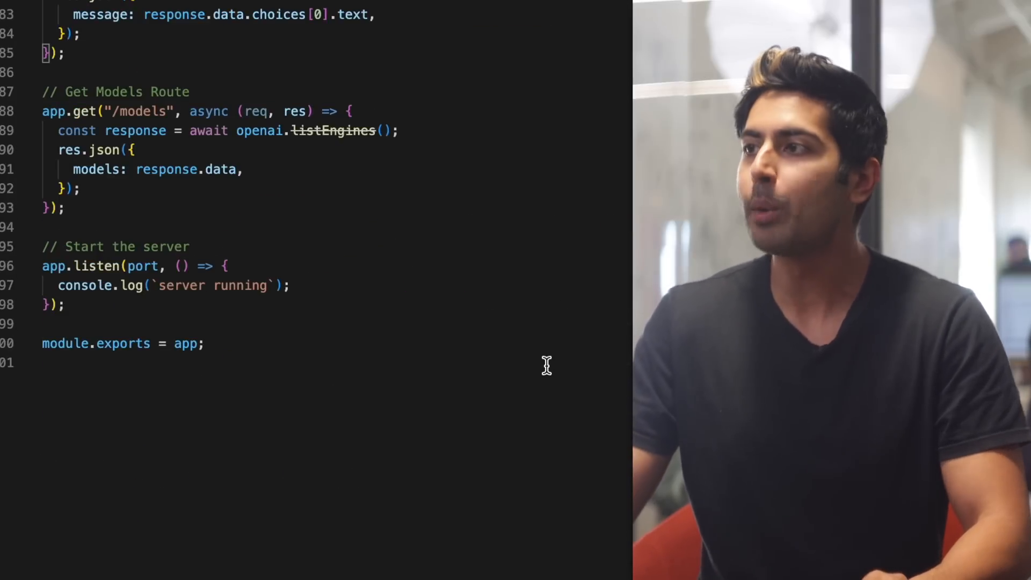
pyautogui.scroll(3)
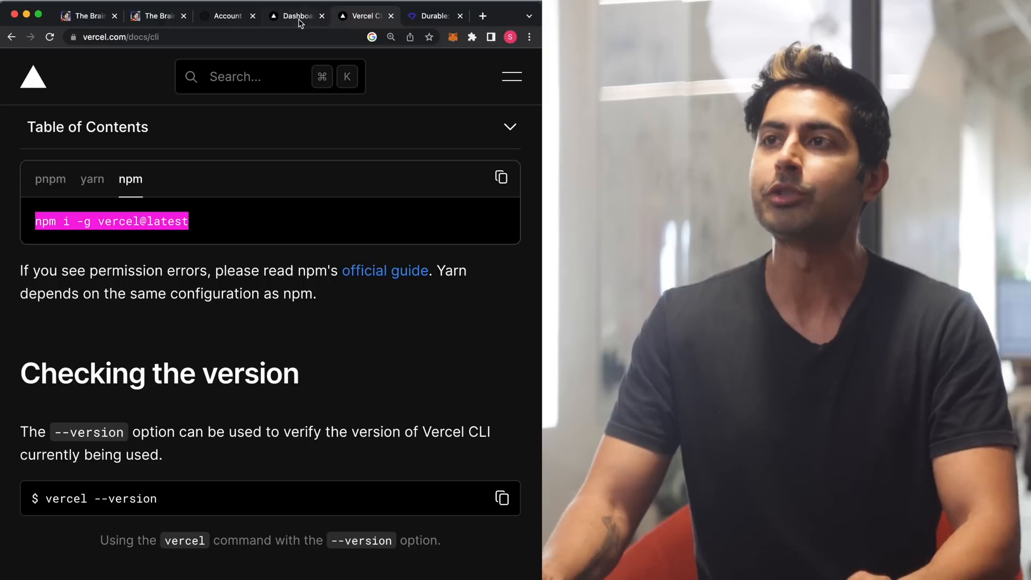
# - Switch from the CLI install docs to the Vercel account dashboard Overview
pyautogui.click(295, 16)
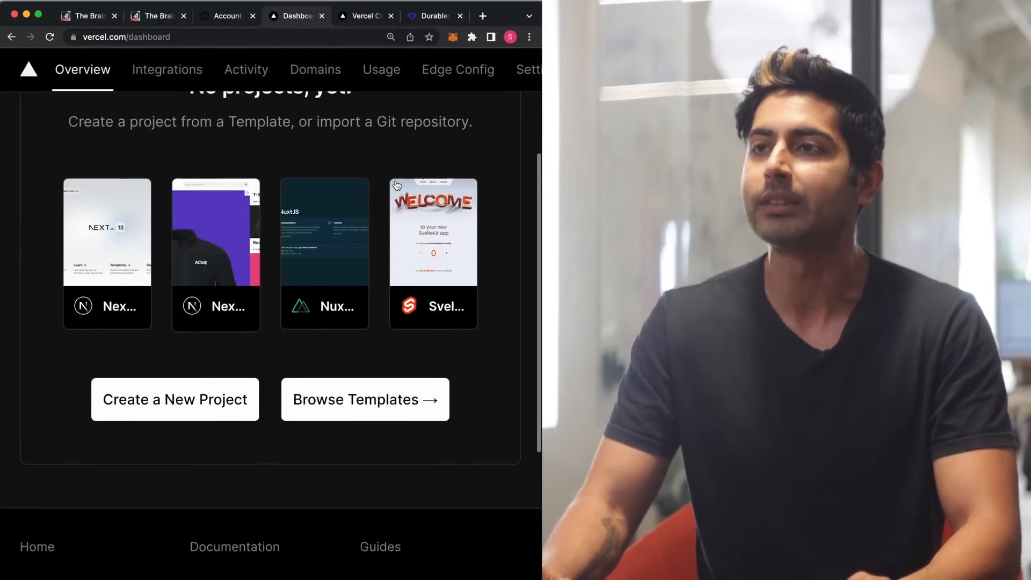
pyautogui.click(362, 16)
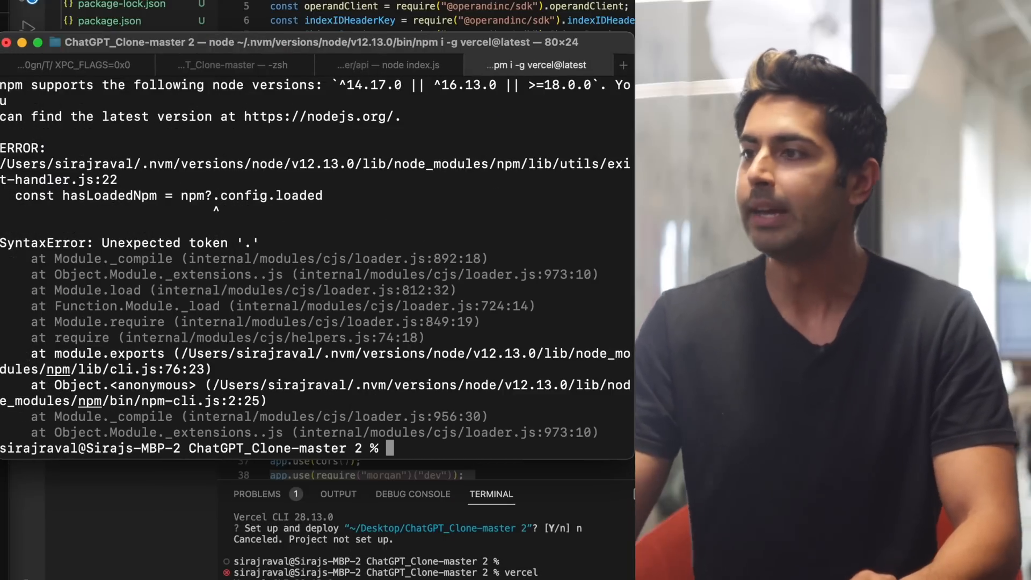
# - Run 'nvm install node', then answer Vercel's setup prompts accepting the ./ project folder
pyautogui.write('nvm instal')
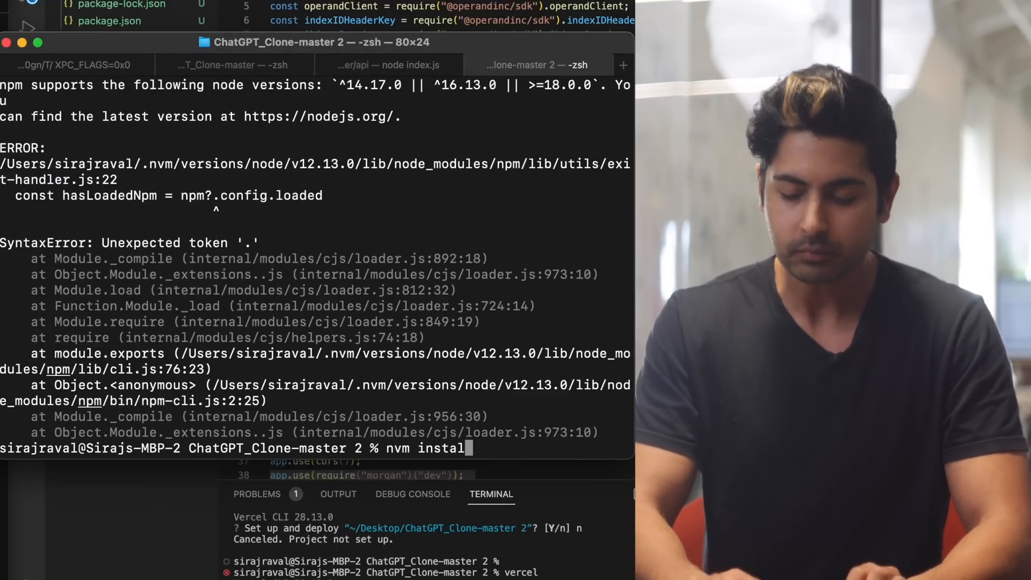
pyautogui.write('node')
pyautogui.write('vercel')
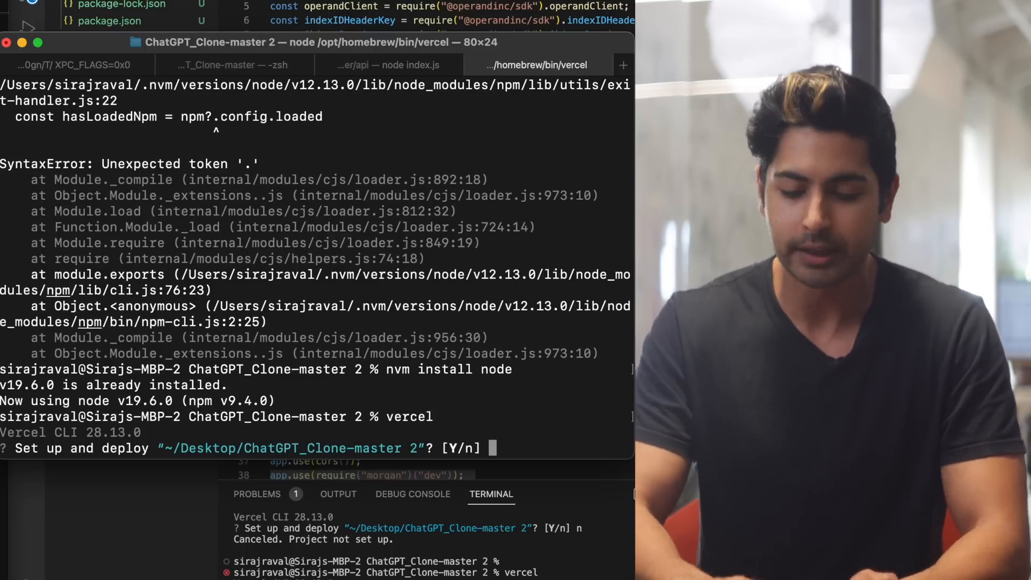
pyautogui.write('y')
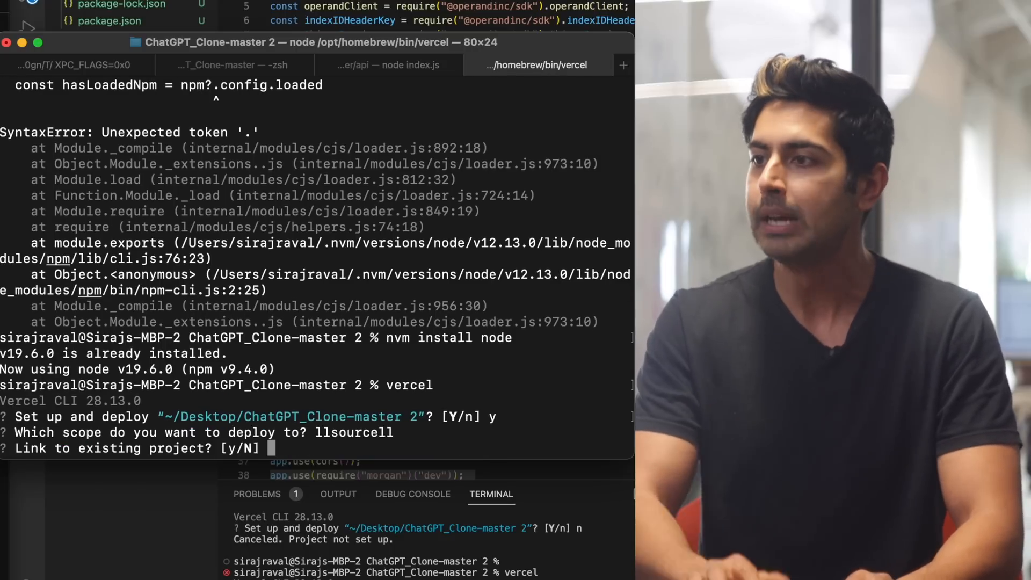
pyautogui.write('n')
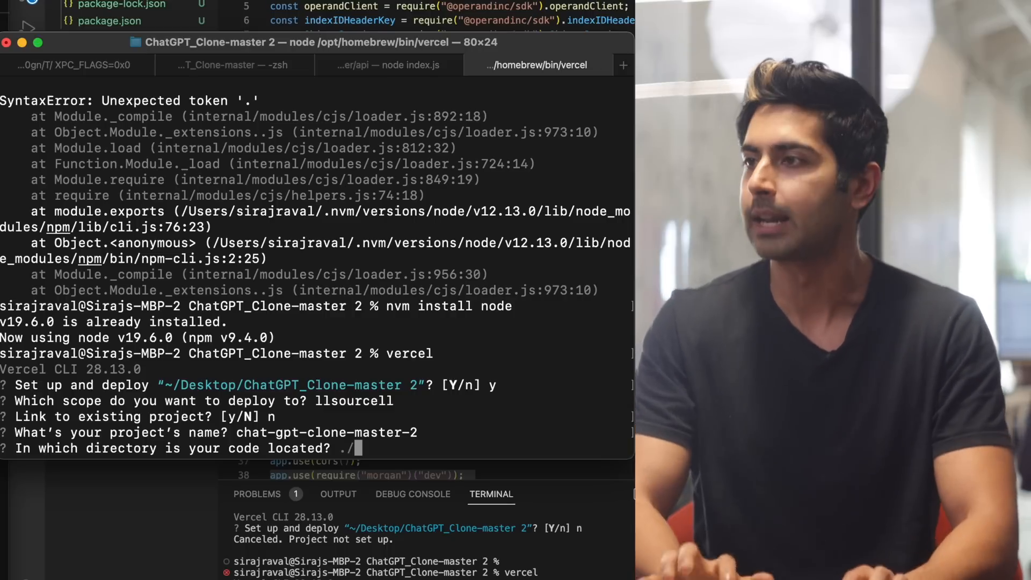
pyautogui.press('enter')
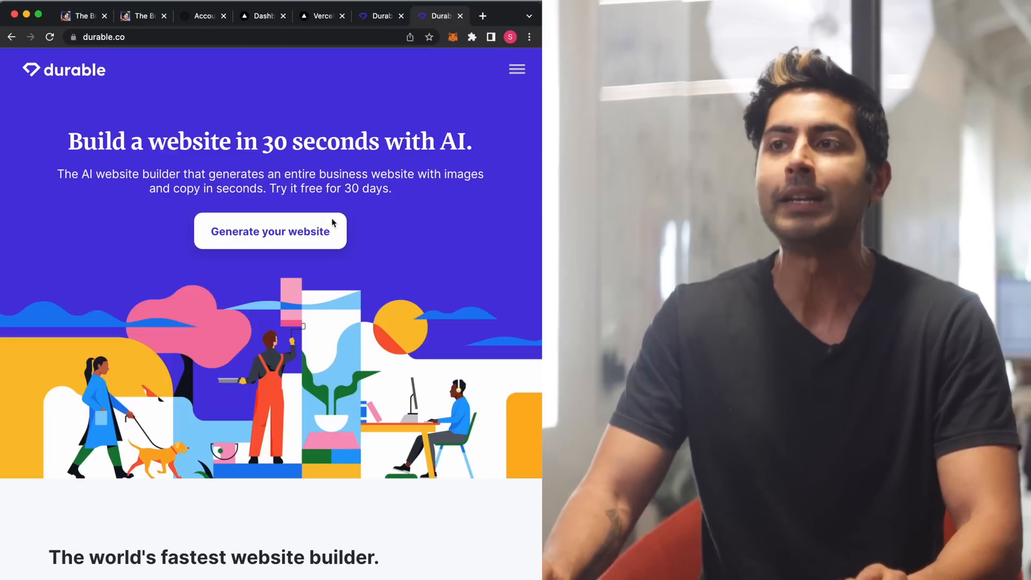
# - Launch Durable's builder, pick a suggested business type, name the business 'siraj' and start building
pyautogui.click(269, 230)
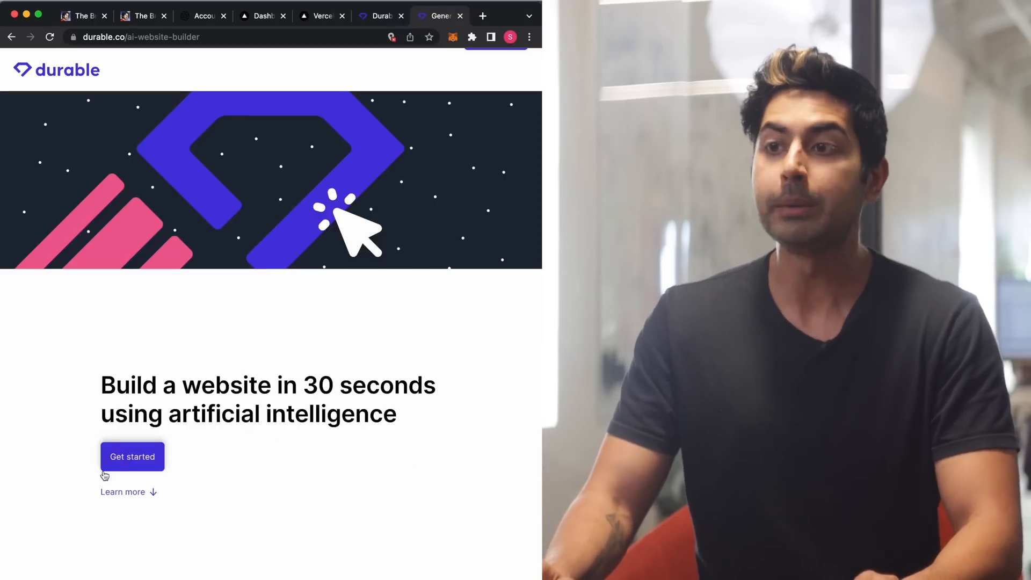
pyautogui.click(131, 457)
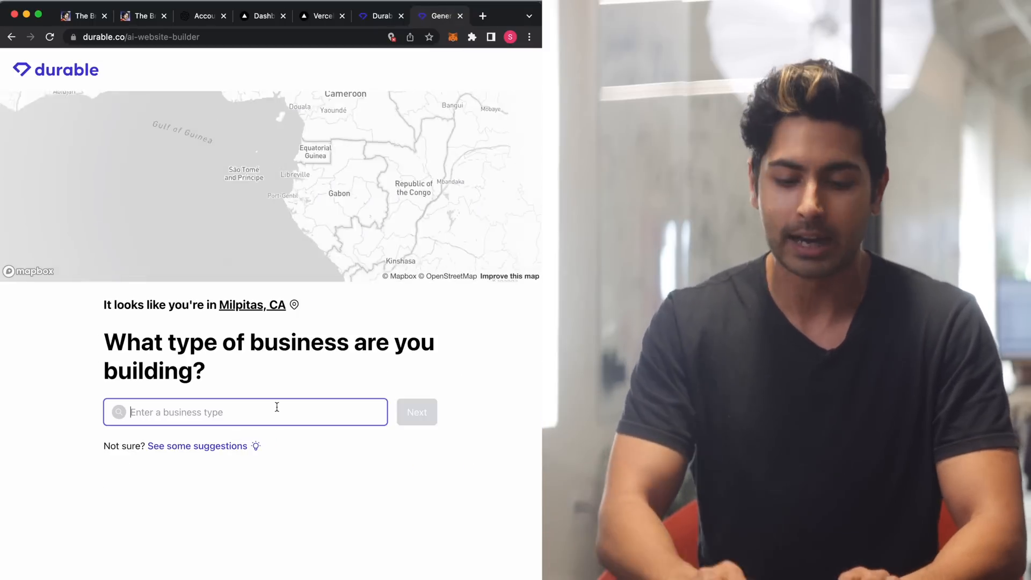
pyautogui.click(197, 445)
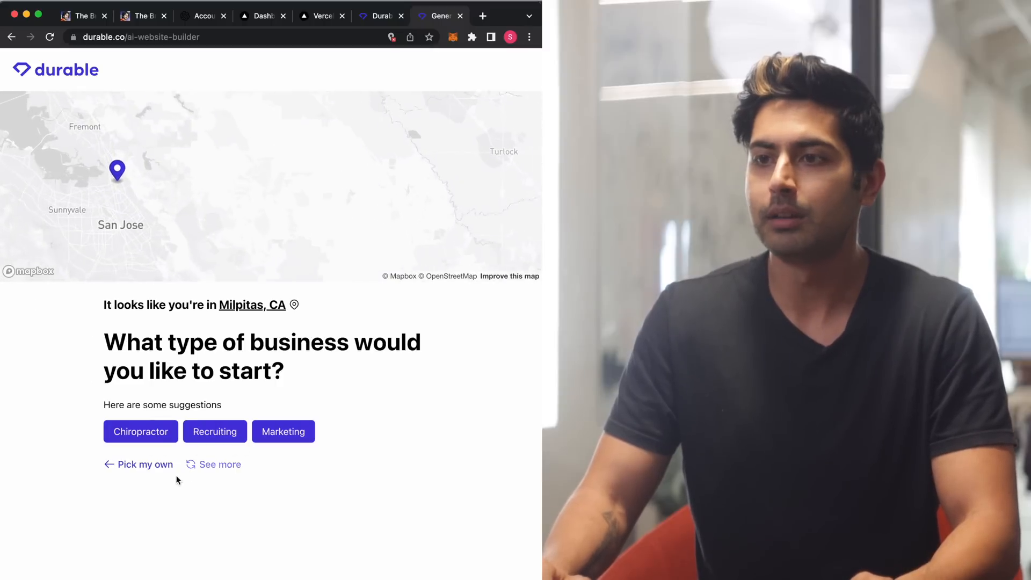
pyautogui.click(144, 464)
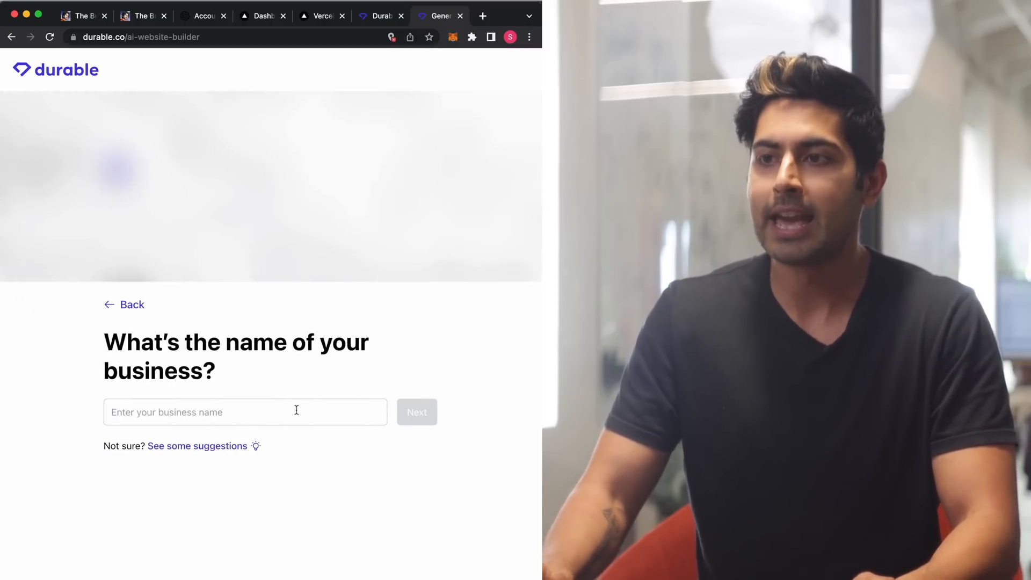
pyautogui.write('siraj')
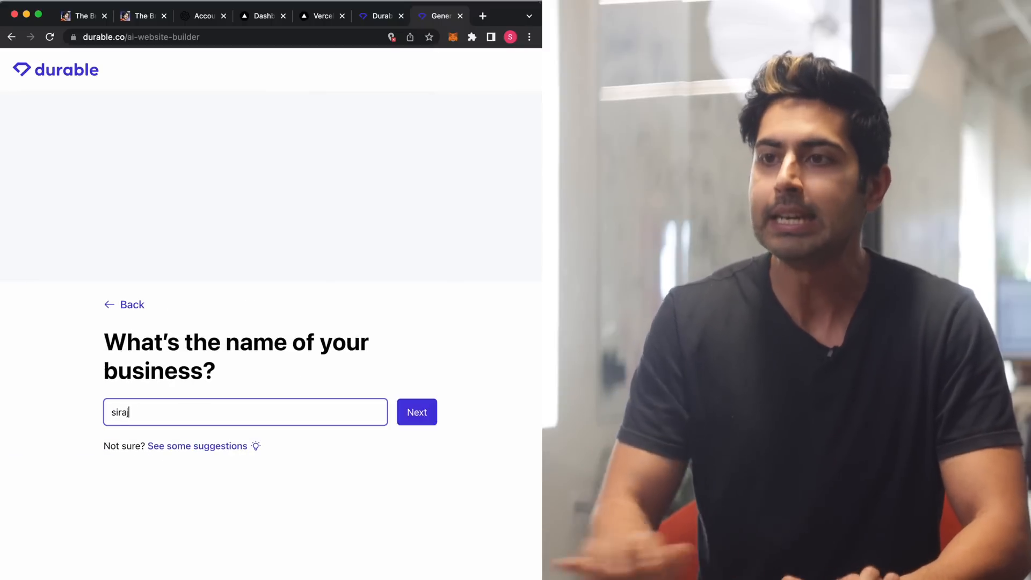
pyautogui.click(417, 412)
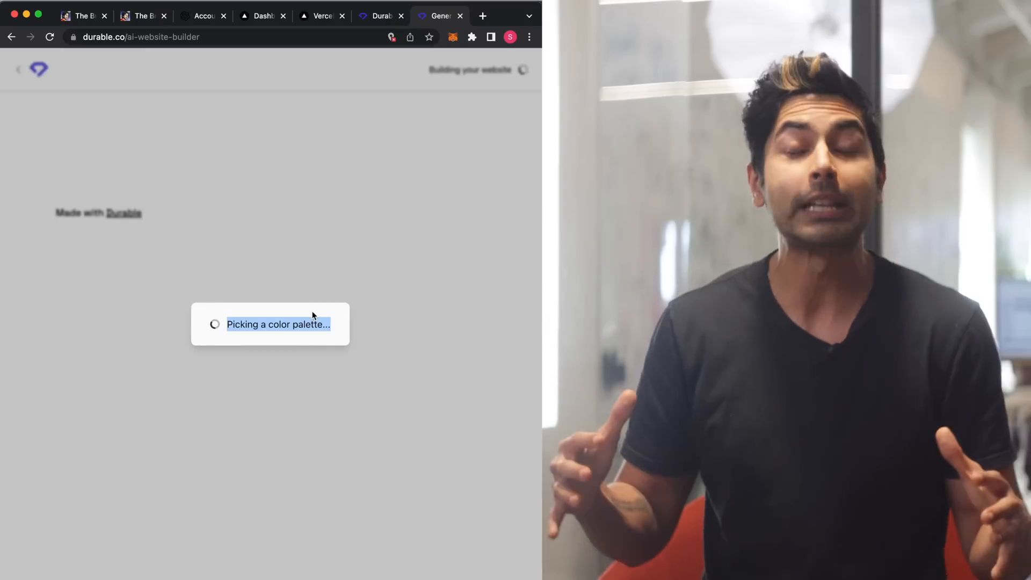